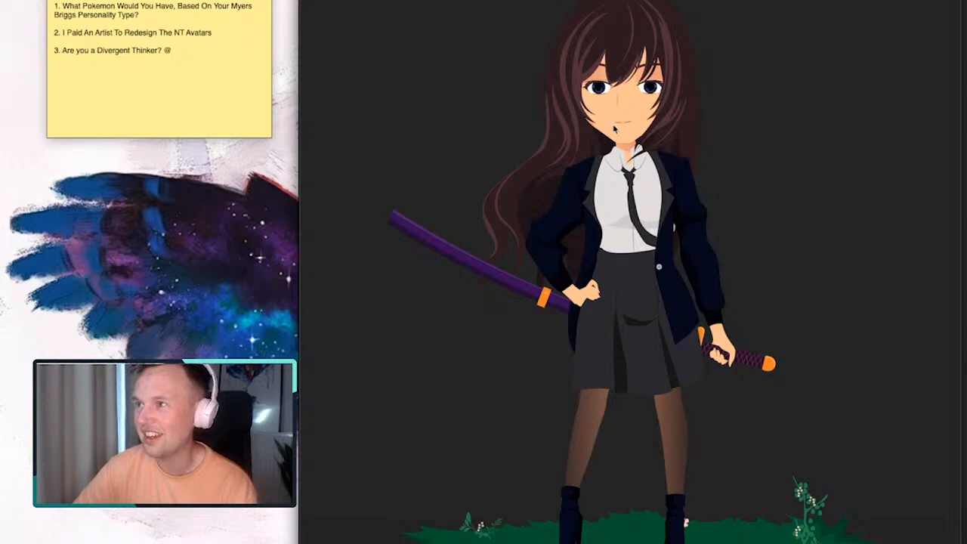
pyautogui.moveTo(562, 91)
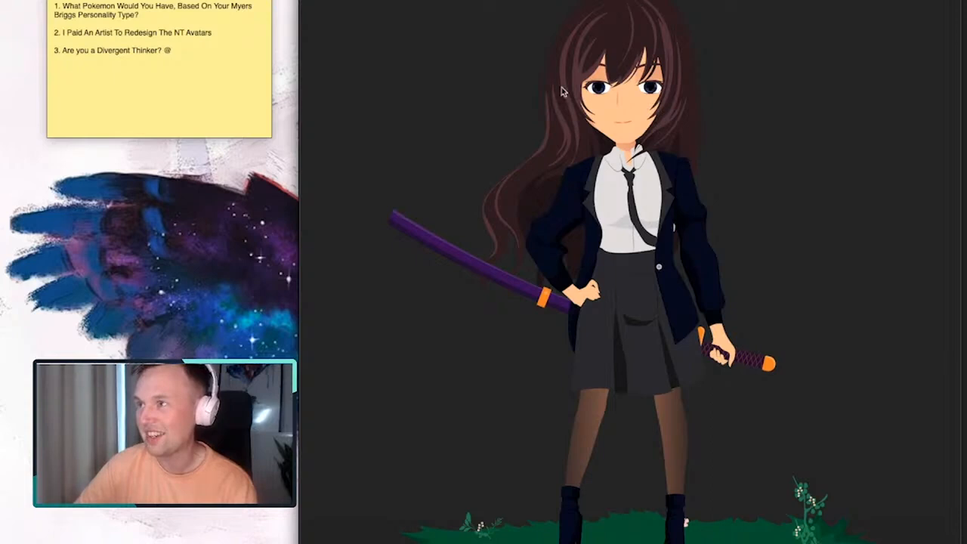